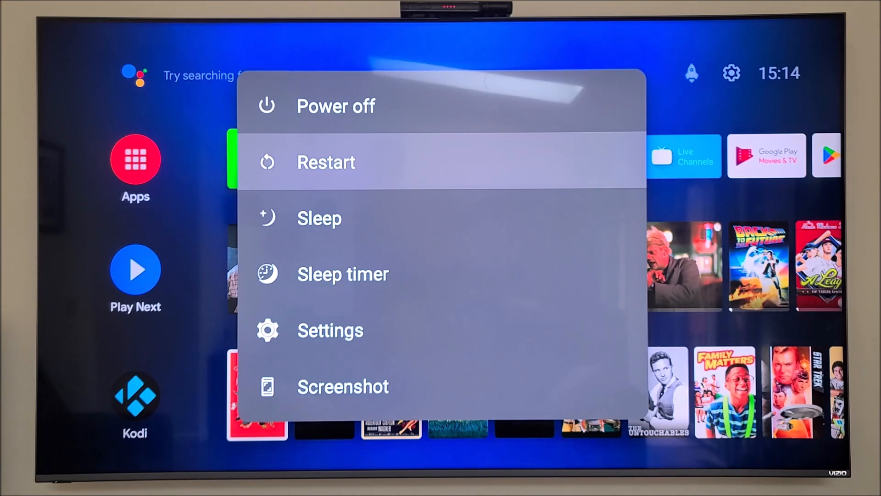
Choose Restart from the Android TV power menu to reboot the TV box
left_click(326, 161)
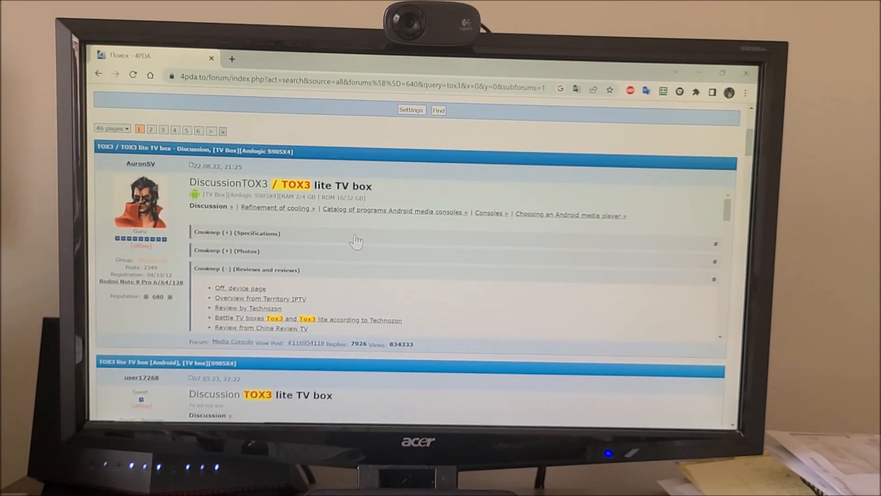
Open the TOX3 / TOX3 lite TV box thread from the 4PDA search results
left_click(231, 233)
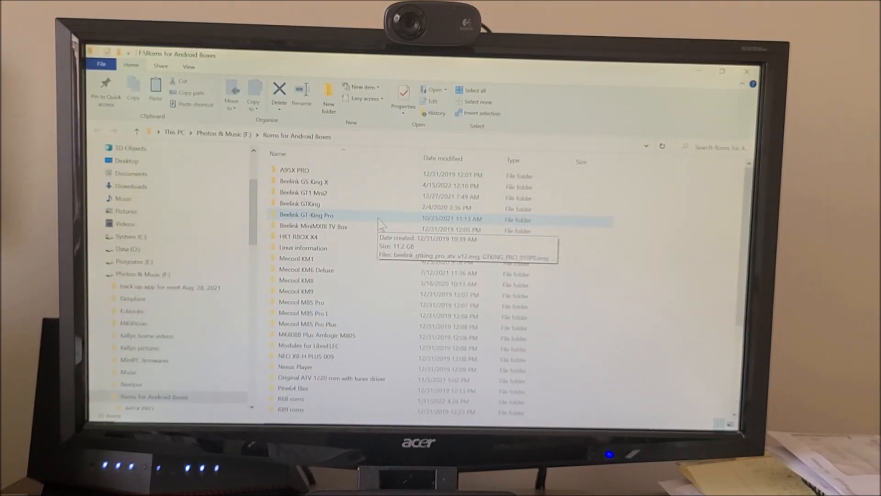
Scroll Roms for Android Boxes, open the TOX3 folder, and select TOX3_3.2.221111.img
left_click(313, 225)
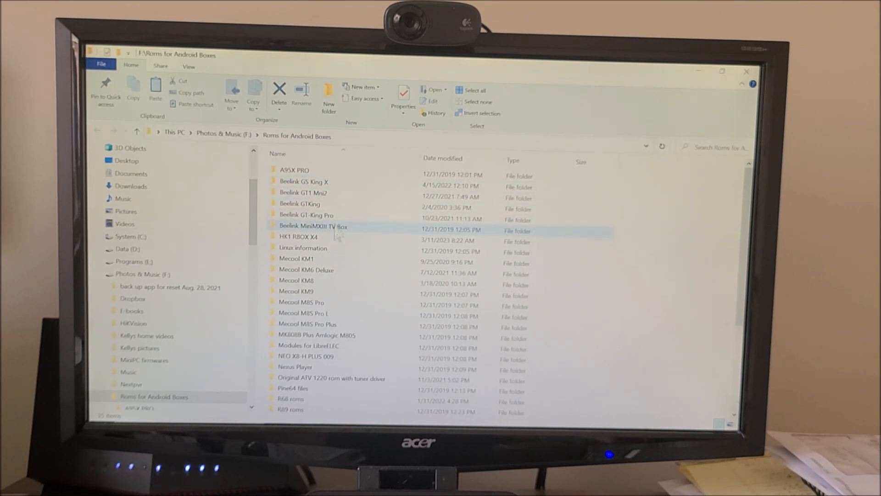
scroll("down", 3)
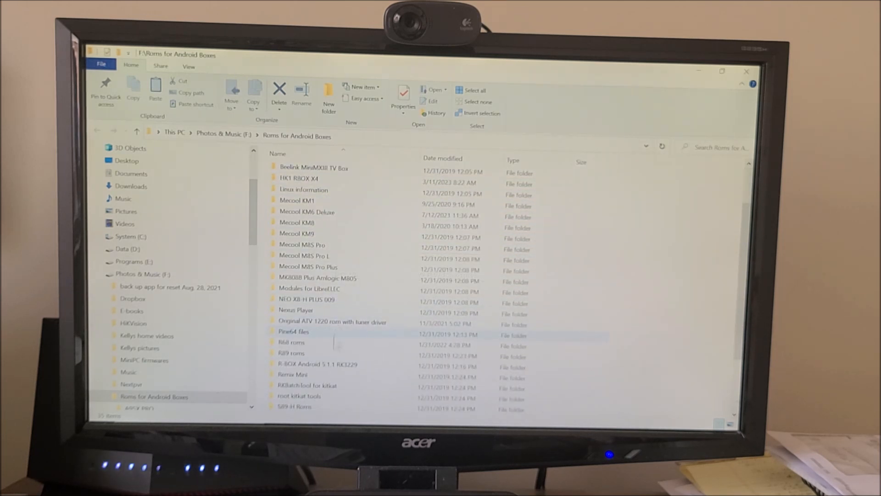
scroll("down", 3)
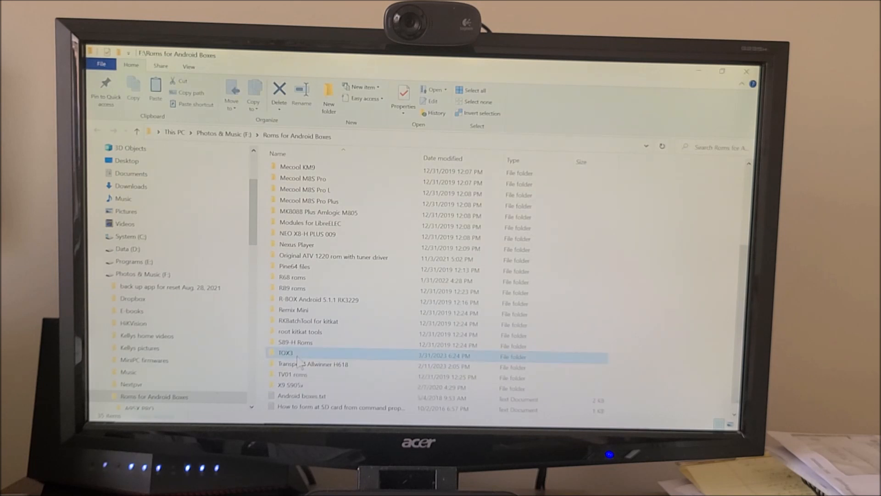
double_click(287, 353)
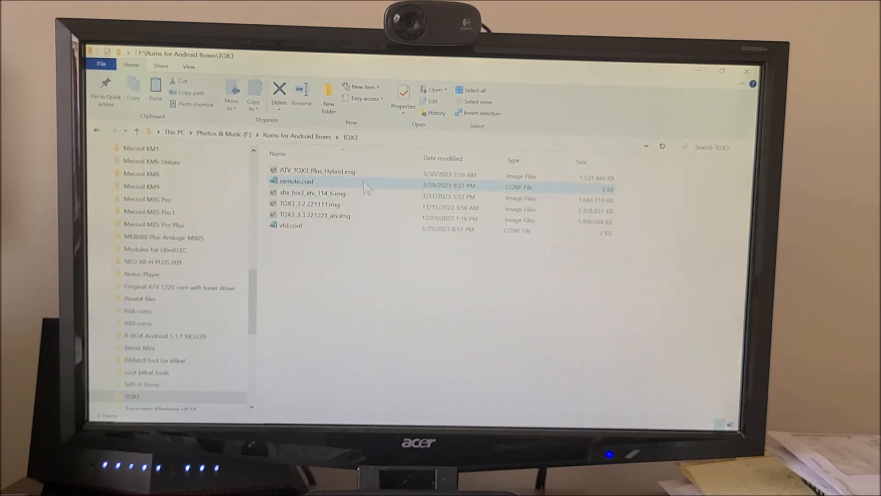
left_click(309, 204)
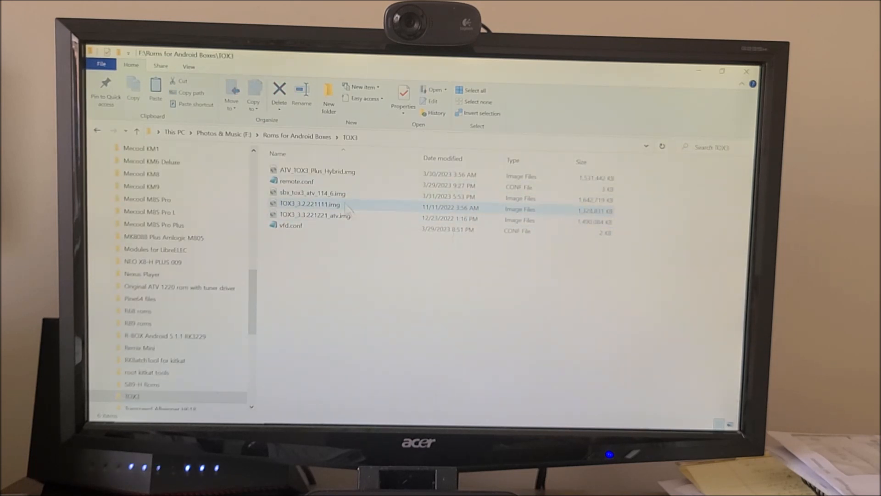
left_click(313, 193)
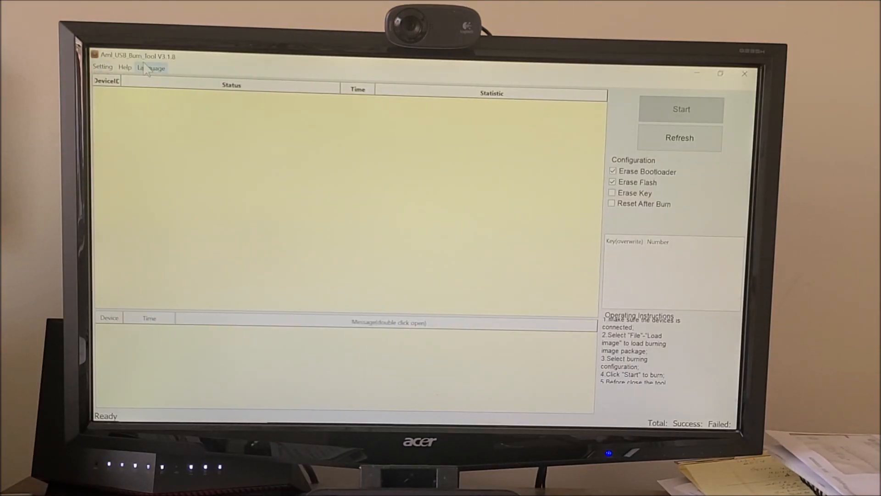
mouse_move(199, 69)
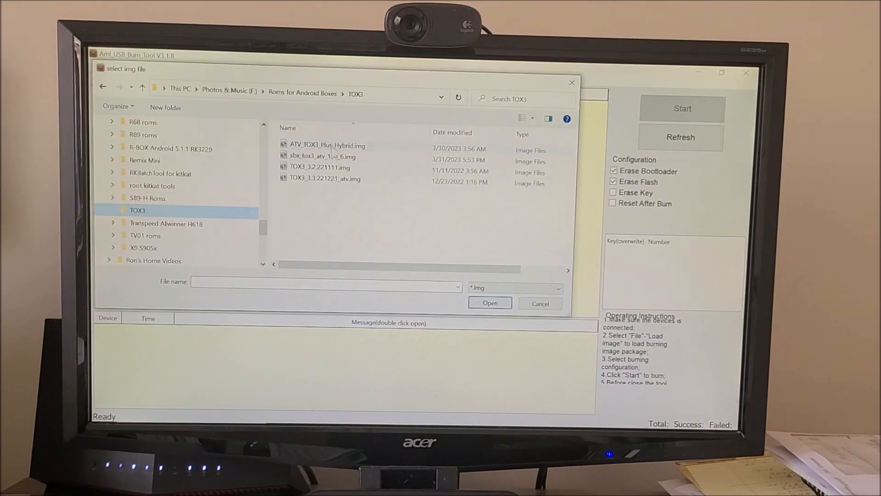
Select TOX3_3.2.221111.img in the TOX3 folder and open it as the burn image
left_click(318, 167)
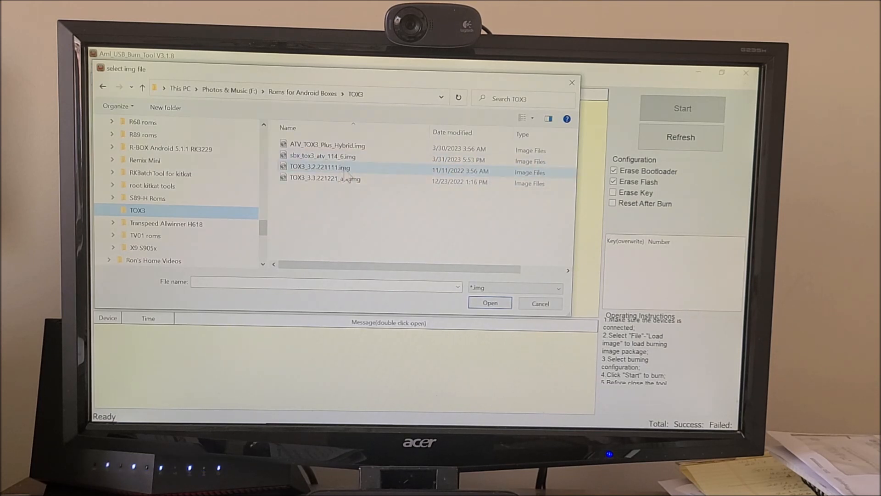
left_click(320, 167)
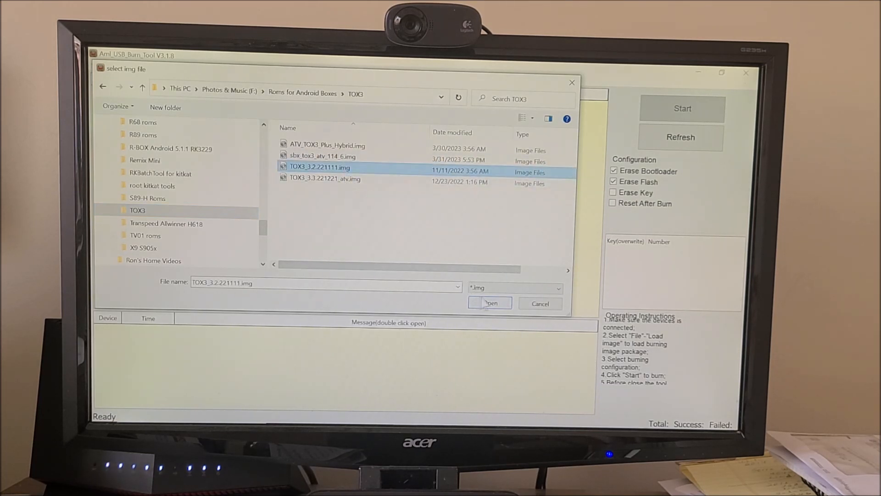
left_click(490, 303)
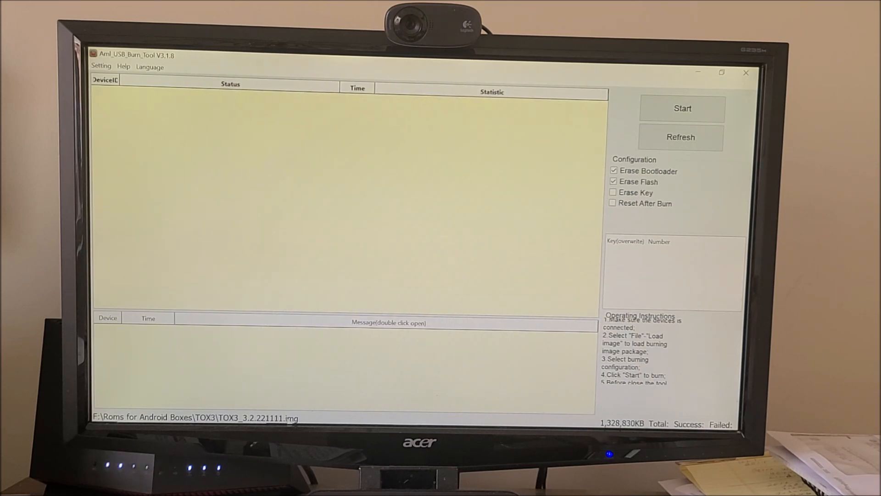
left_click(681, 108)
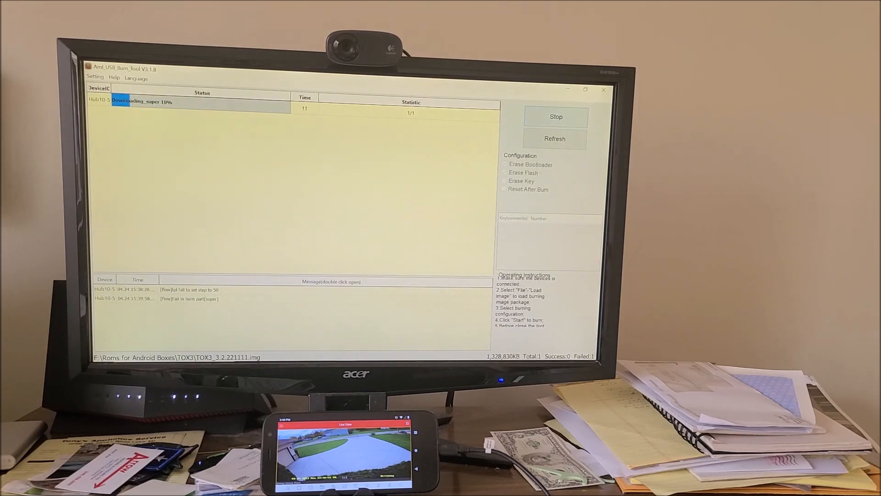
Stop the burn at about 12% and restart it, waiting for the box to connect
left_click(555, 116)
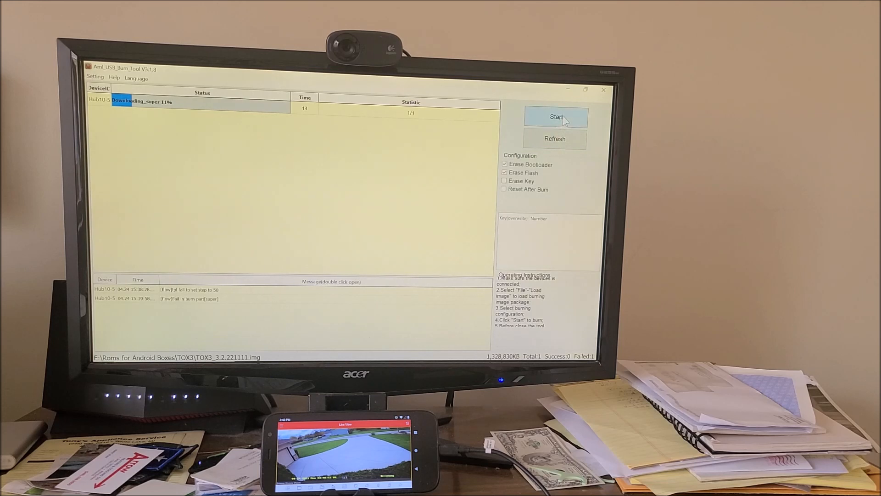
left_click(556, 117)
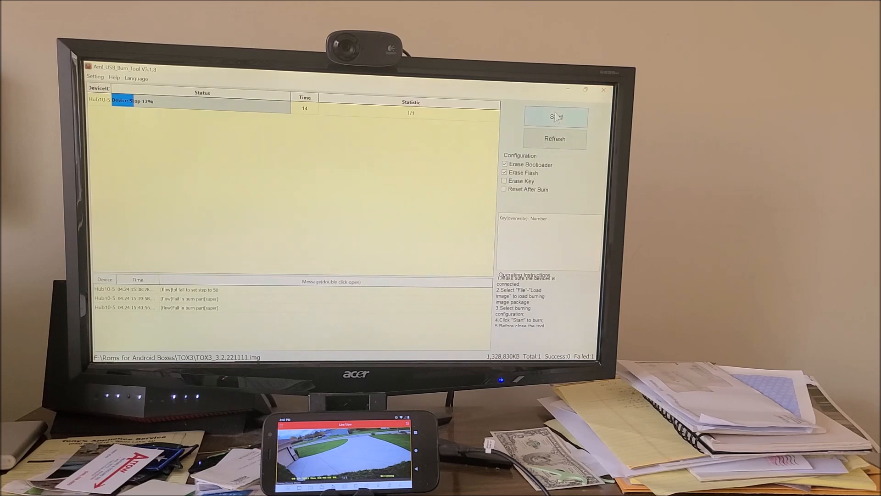
left_click(556, 116)
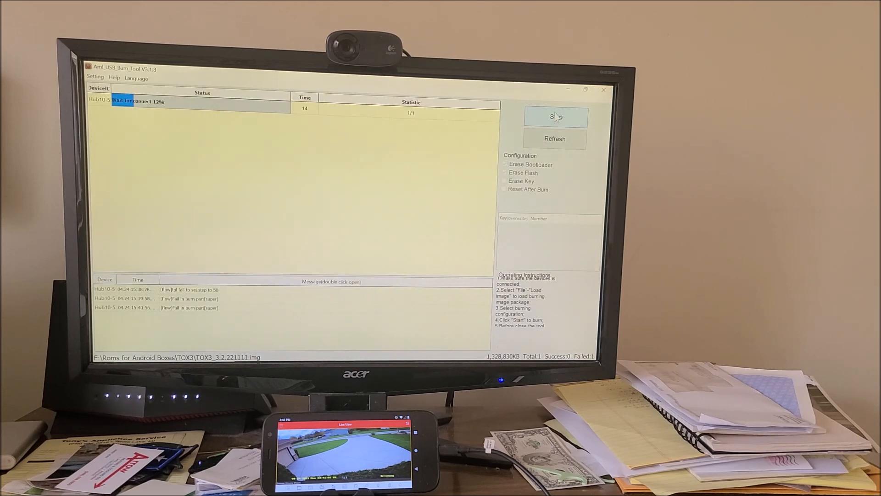